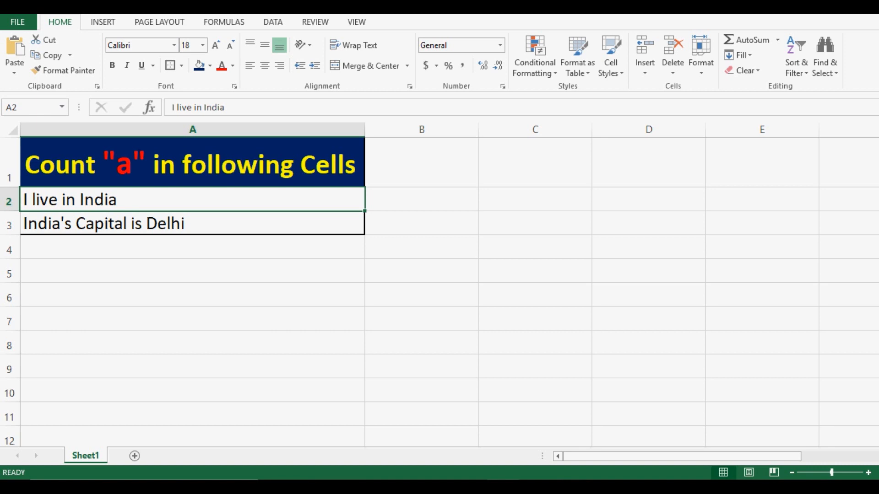
Enter =LEN(A2) in B2 to count the first sentence's characters
{"action": "left_click", "coordinate": [422, 199]}
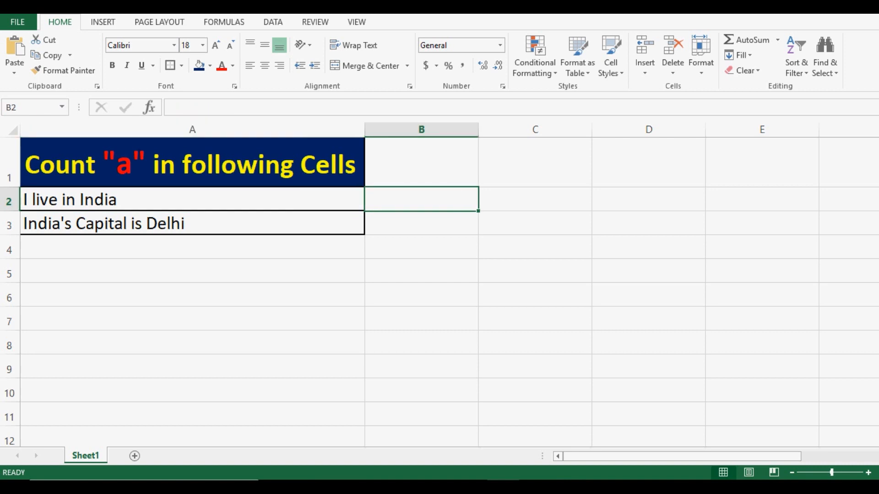
{"action": "type", "text": "=len"}
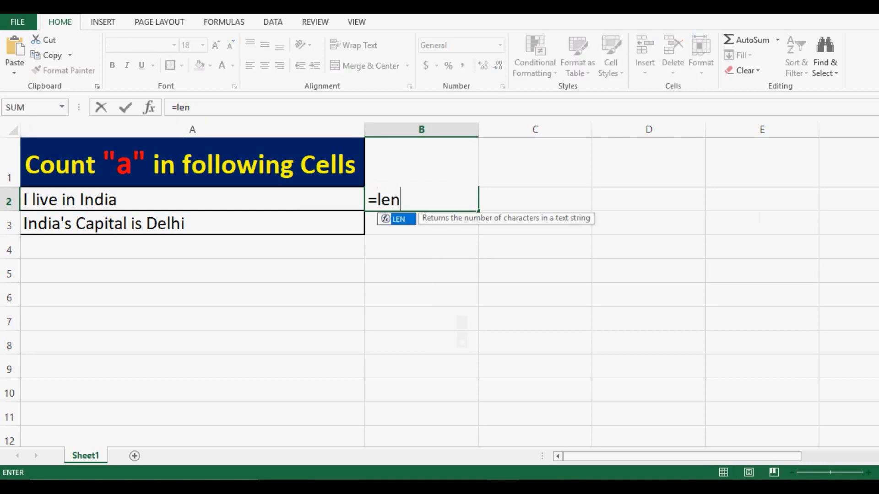
{"action": "type", "text": "("}
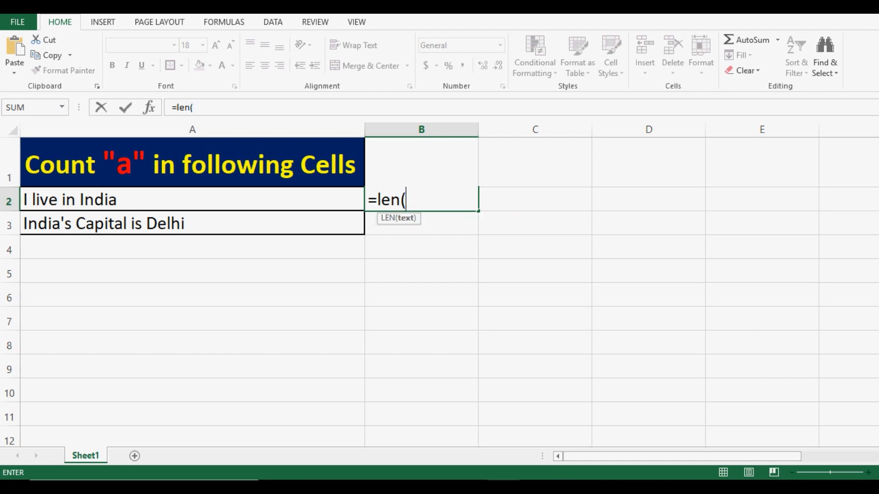
{"action": "left_click", "coordinate": [192, 199]}
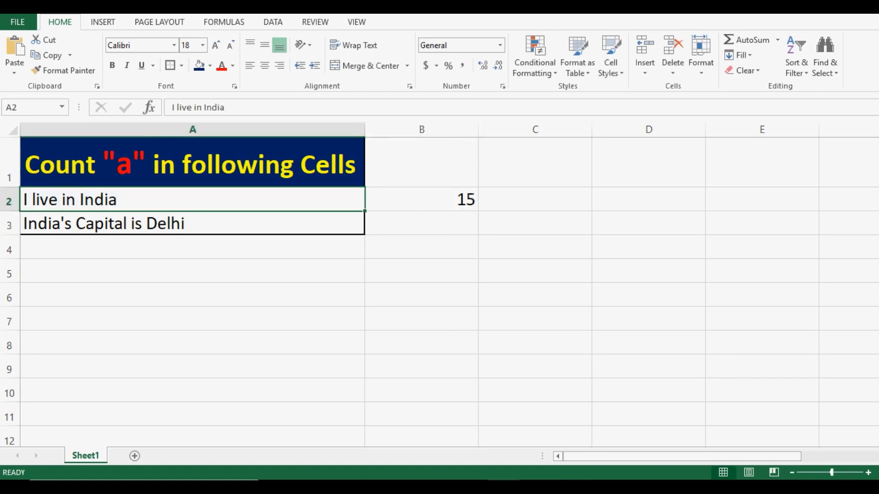
Fill the LEN formula down to B3, showing lengths 15 and 24
{"action": "left_click", "coordinate": [421, 199]}
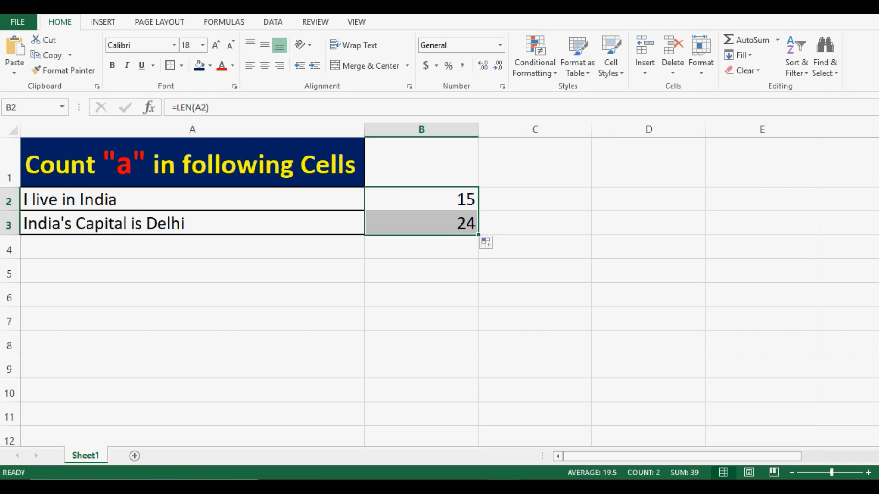
{"action": "left_click", "coordinate": [421, 222]}
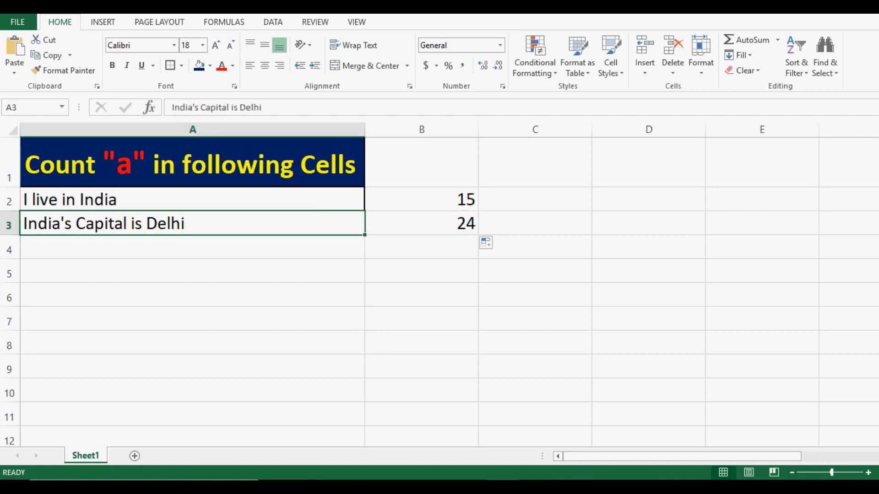
{"action": "left_click", "coordinate": [534, 199]}
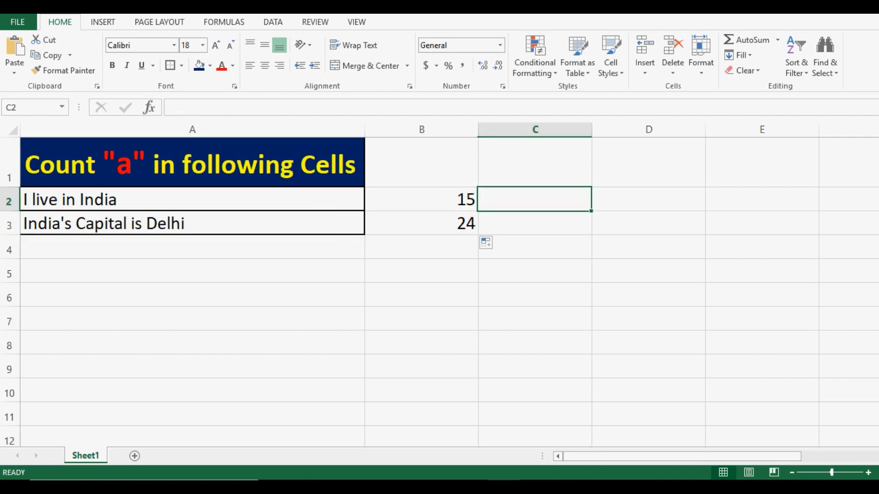
Enter =LEN(SUBSTITUTE(A2,"a","")) in C2, returning 14 for 'I live in India'
{"action": "left_click", "coordinate": [421, 223]}
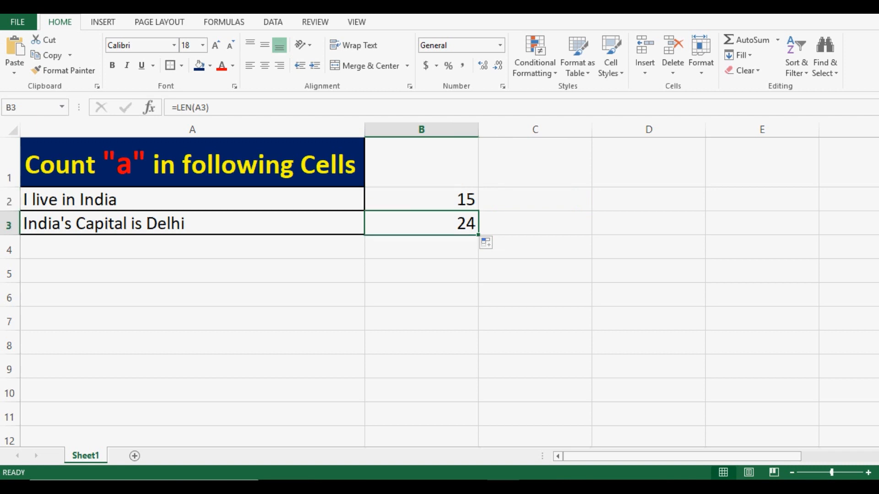
{"action": "left_click", "coordinate": [534, 200]}
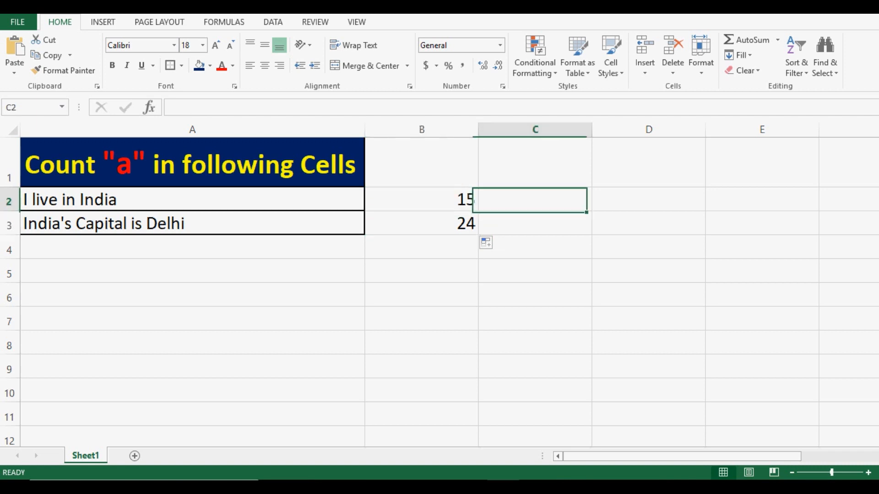
{"action": "type", "text": "="}
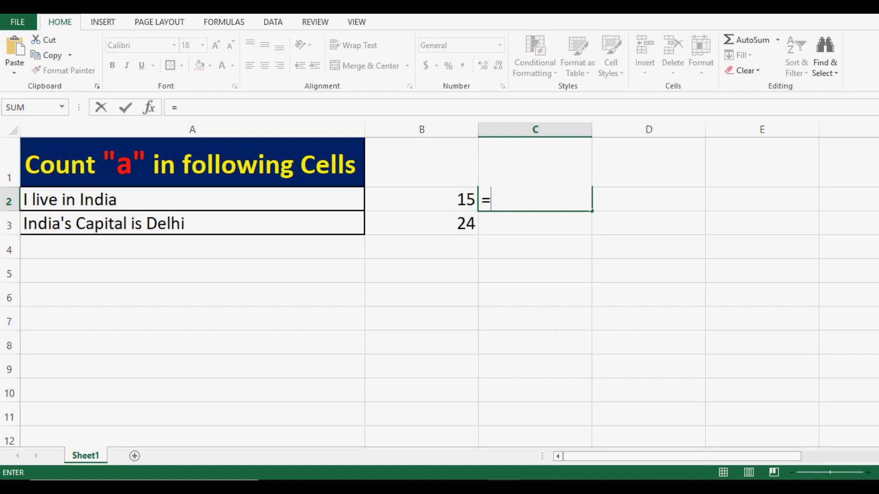
{"action": "type", "text": "len"}
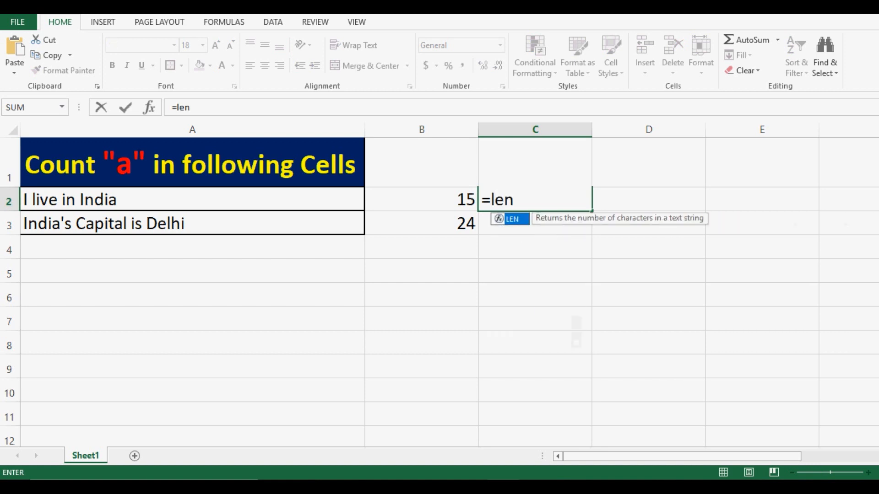
{"action": "type", "text": "("}
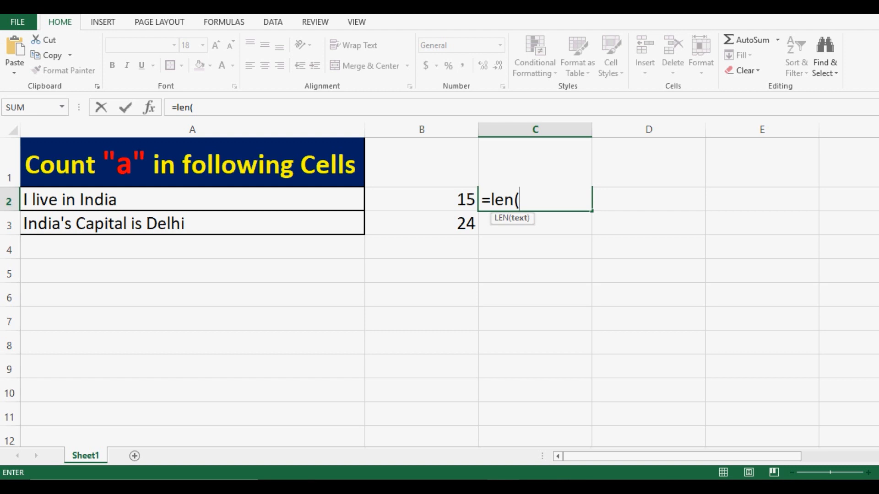
{"action": "type", "text": "substitute("}
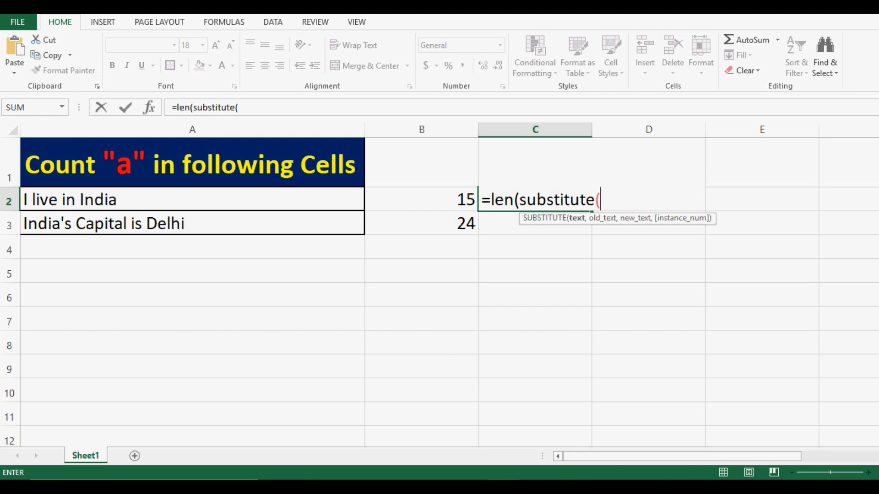
{"action": "left_click", "coordinate": [192, 199]}
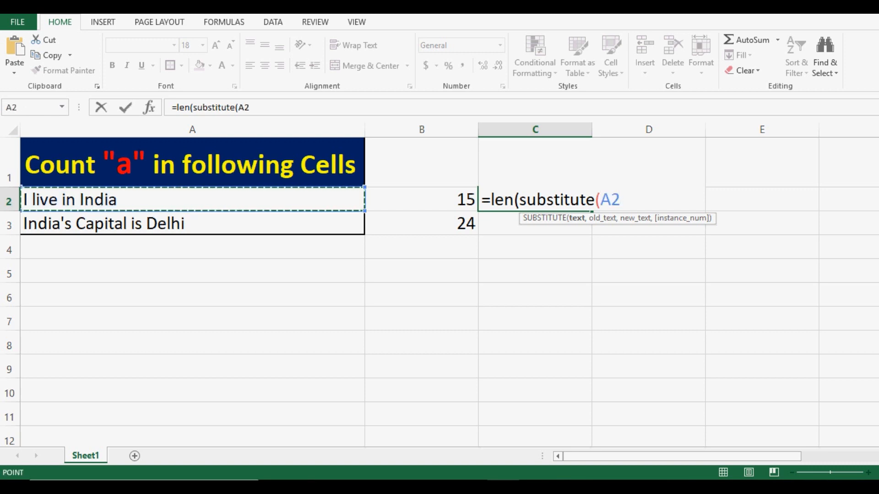
{"action": "type", "text": ","}
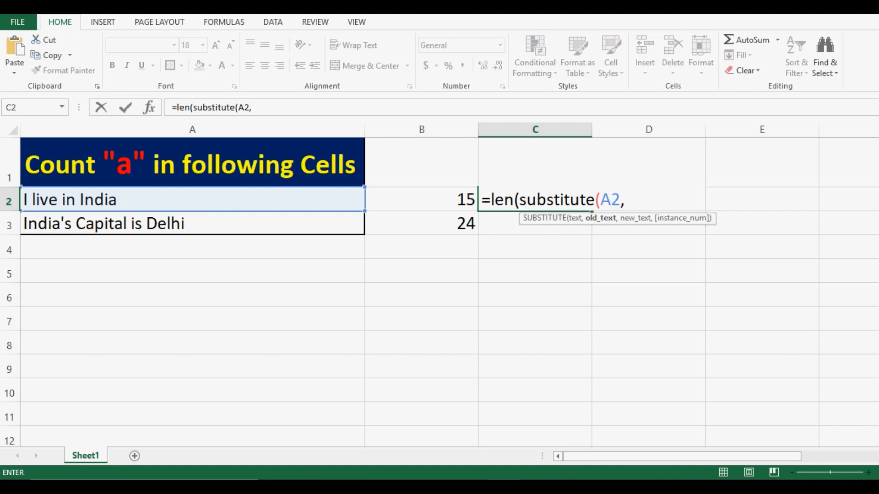
{"action": "type", "text": "\""}
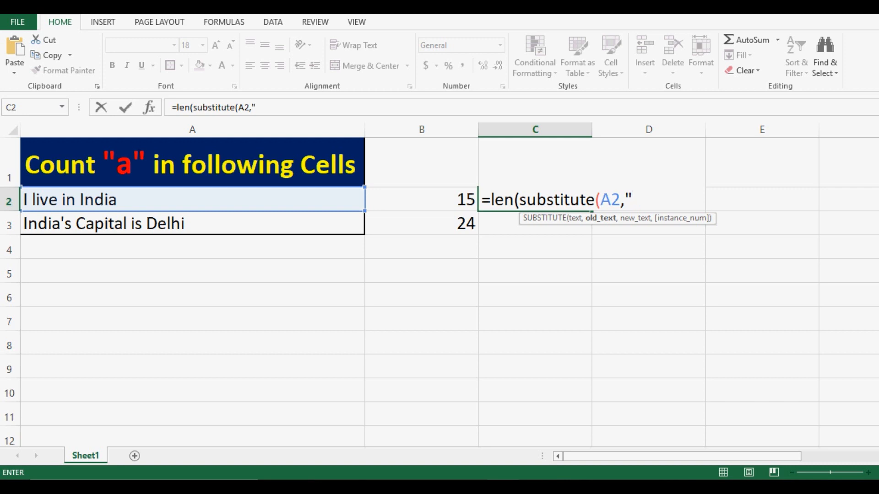
{"action": "type", "text": "a\""}
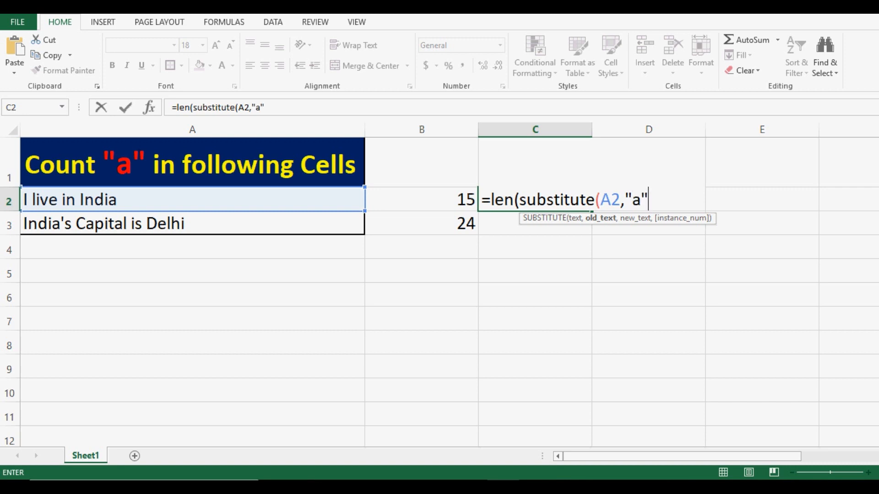
{"action": "type", "text": ","}
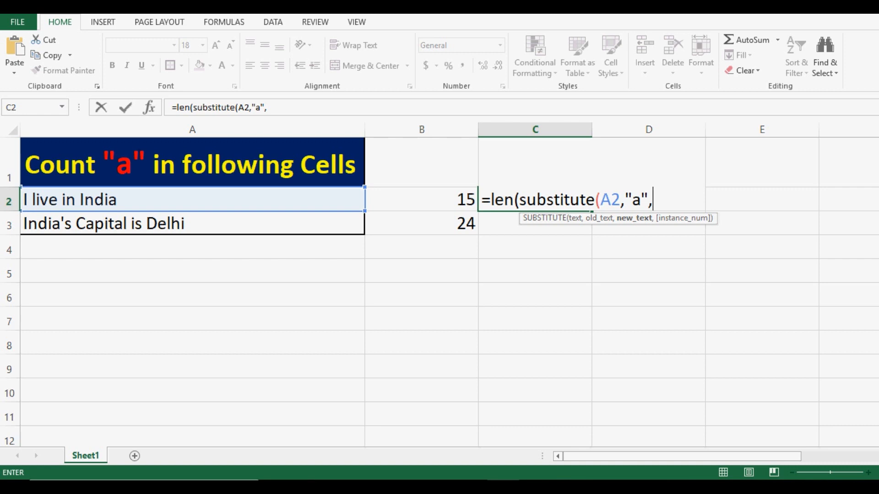
{"action": "type", "text": "\"\""}
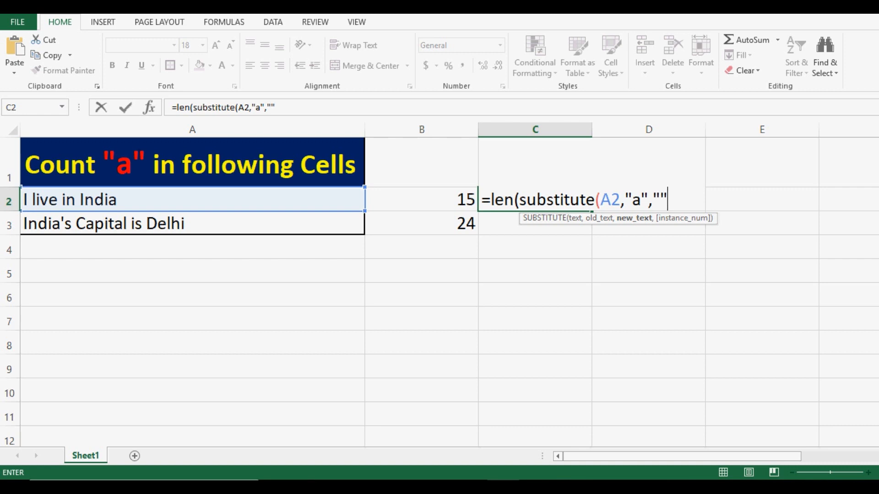
{"action": "type", "text": ")"}
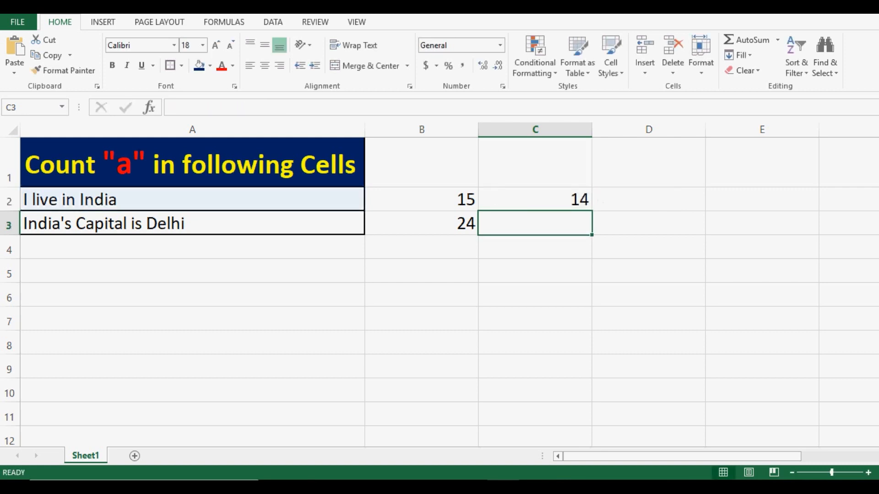
Fill the substitution formula down to C3 (21) and compare it with B2's length formula
{"action": "left_click", "coordinate": [535, 200]}
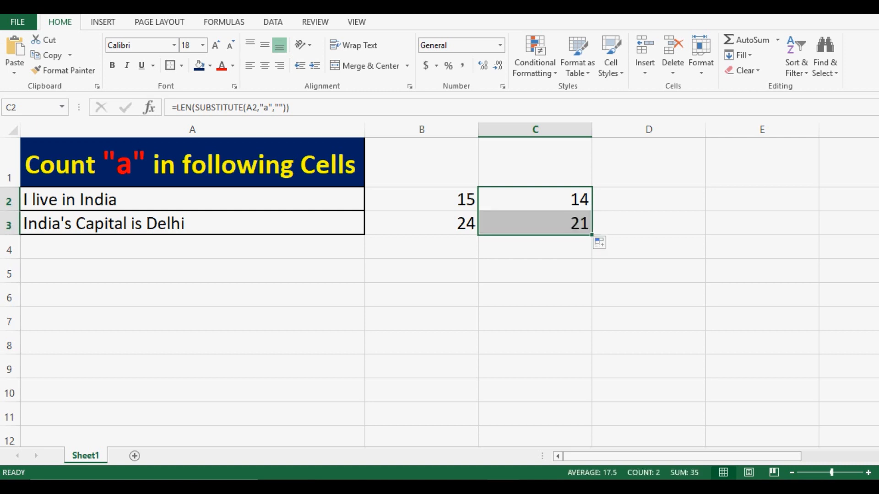
{"action": "left_click", "coordinate": [534, 223]}
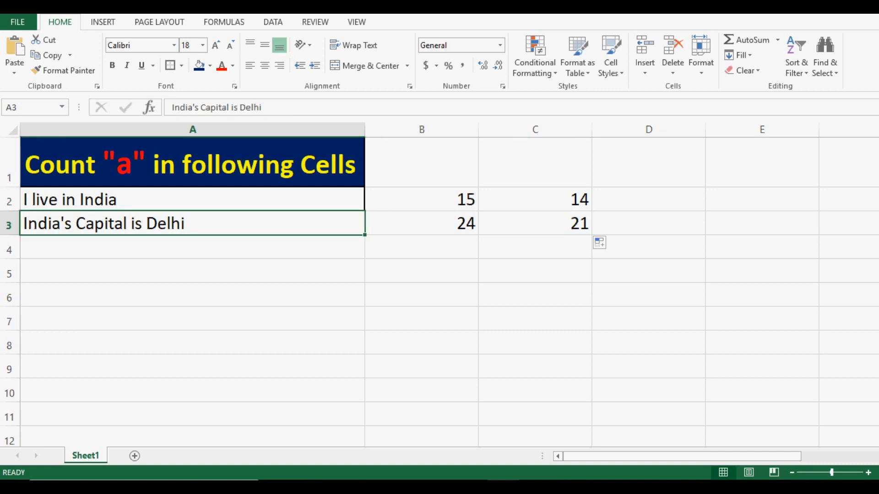
{"action": "left_click", "coordinate": [534, 222]}
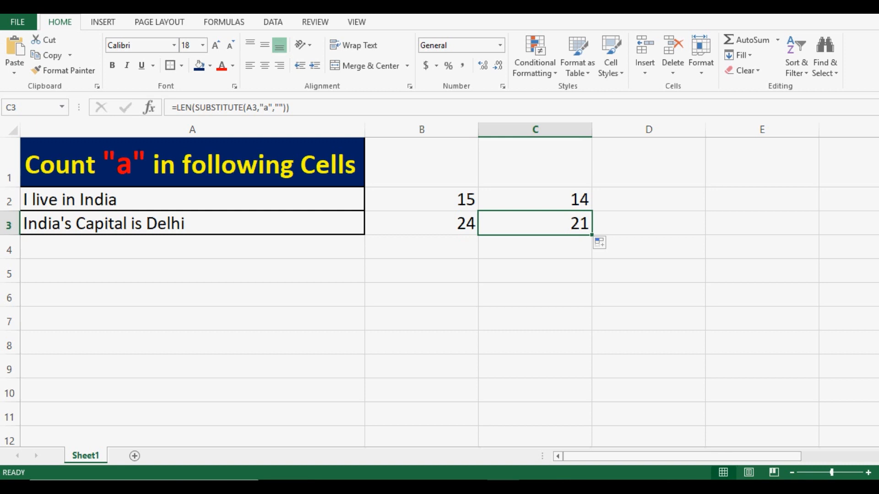
{"action": "left_click", "coordinate": [421, 200]}
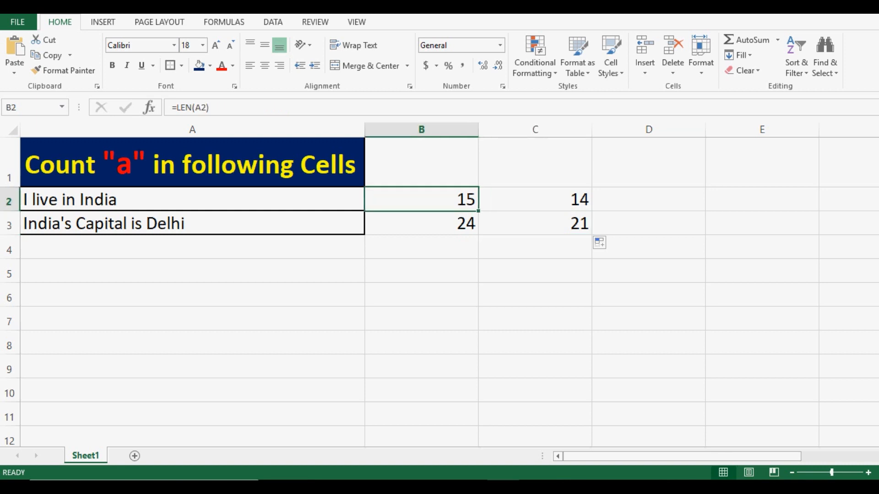
{"action": "left_click", "coordinate": [534, 223]}
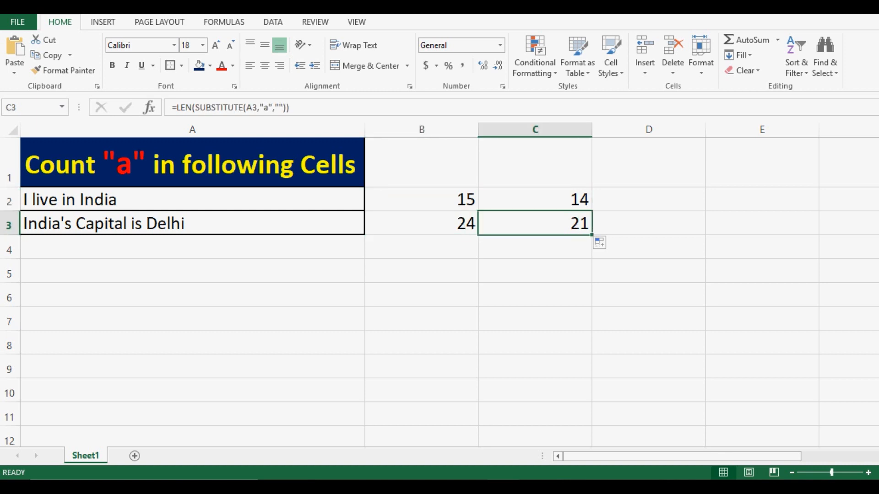
{"action": "left_click", "coordinate": [421, 200]}
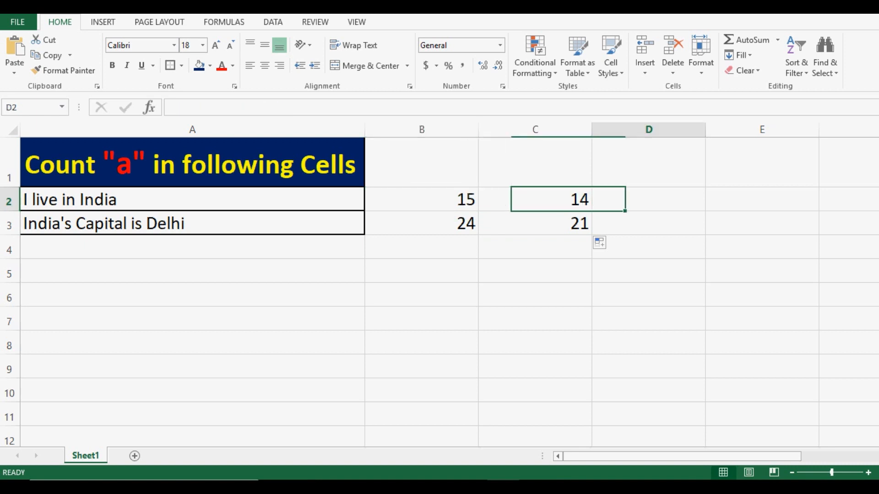
Subtract reduced length from full length in column D, giving 1 and 3 a's
{"action": "type", "text": "="}
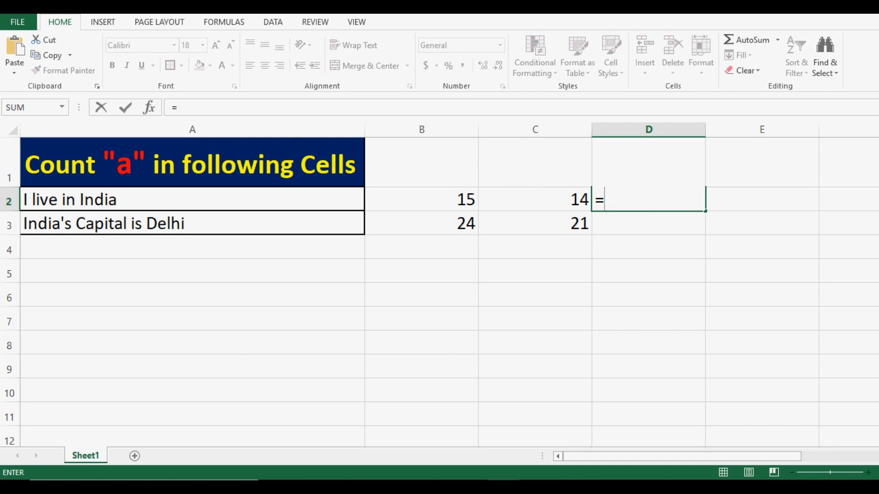
{"action": "type", "text": "B2-"}
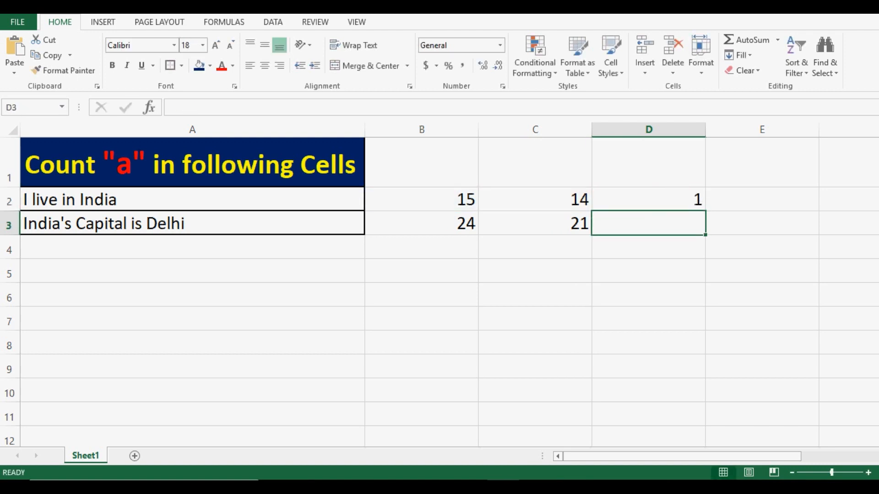
{"action": "left_click", "coordinate": [649, 199]}
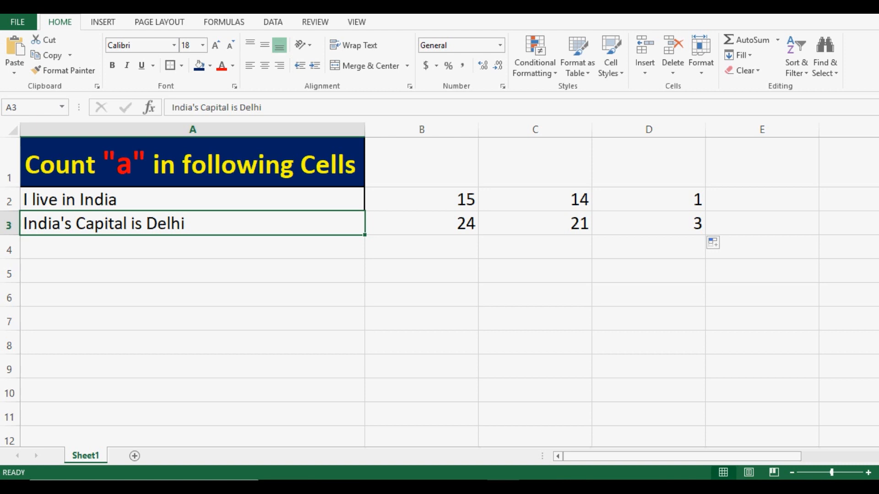
{"action": "left_click", "coordinate": [649, 223]}
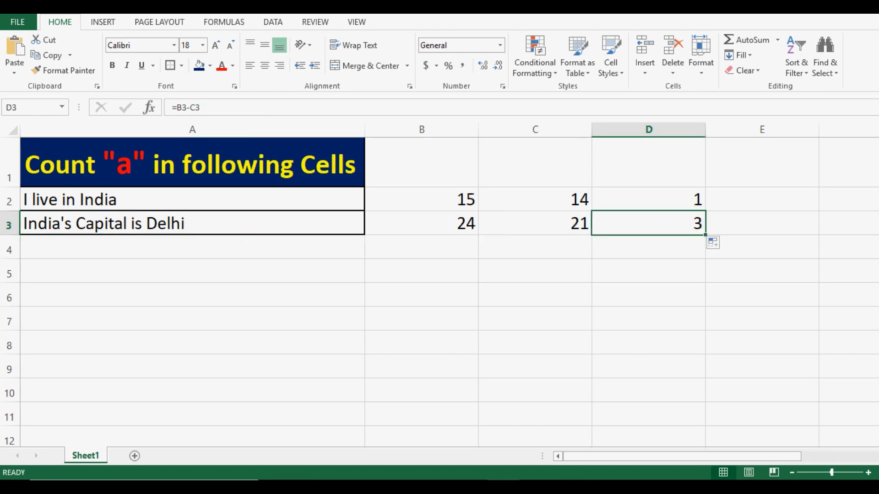
Review the C2 and D2 formulas, then delete the helper cells B2:D3
{"action": "left_click", "coordinate": [422, 199]}
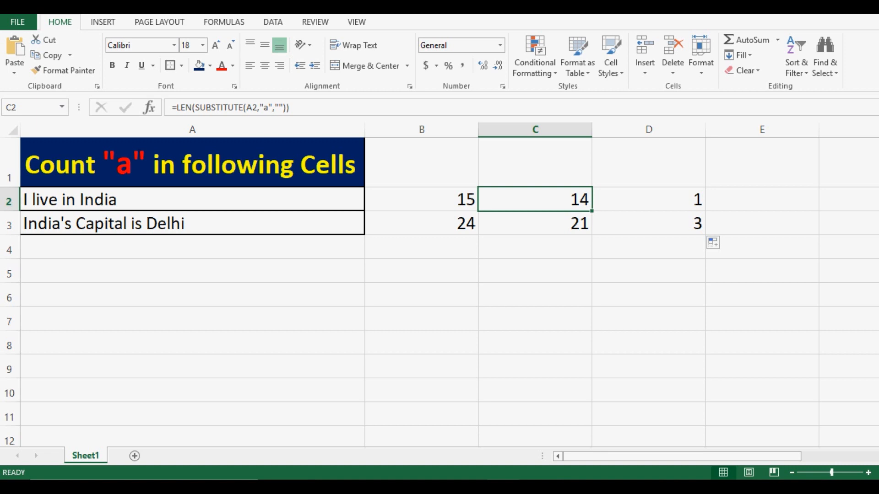
{"action": "left_click", "coordinate": [648, 199]}
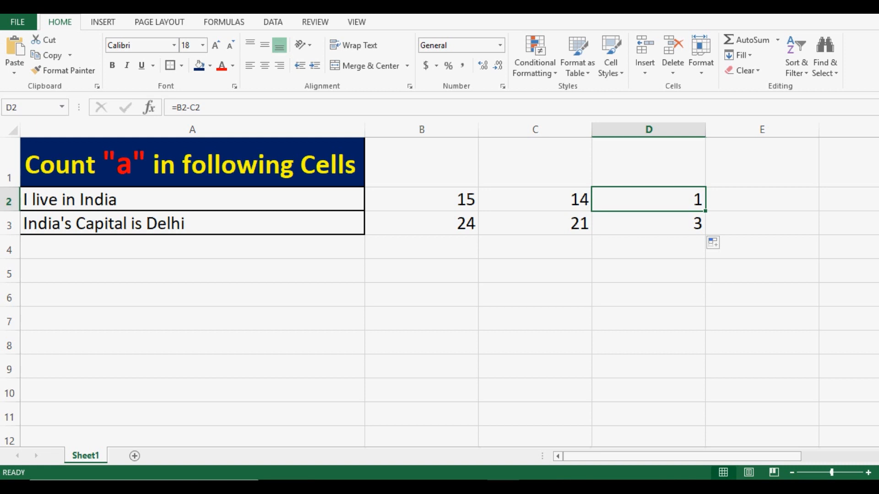
{"action": "left_click", "coordinate": [421, 199]}
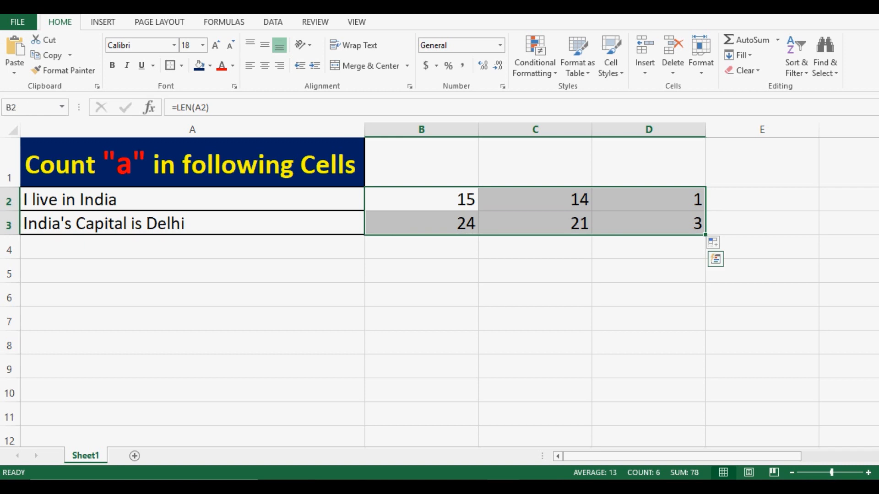
{"action": "key", "text": "Delete"}
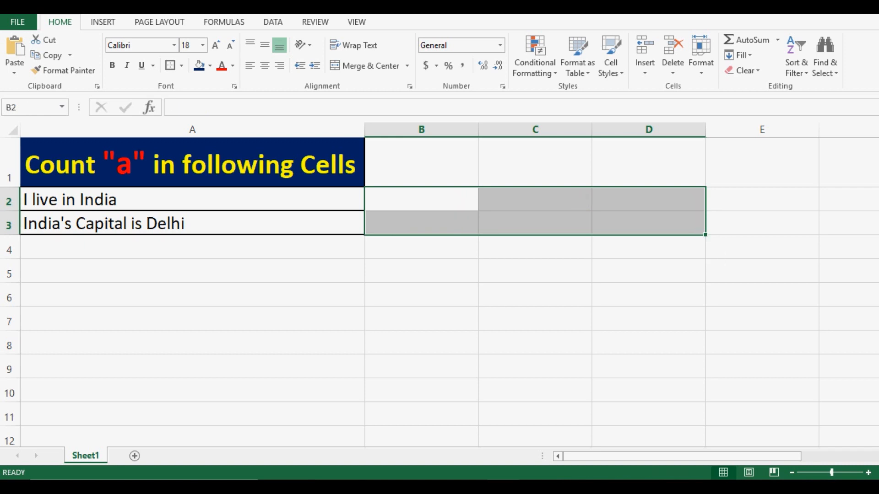
{"action": "left_click", "coordinate": [421, 199]}
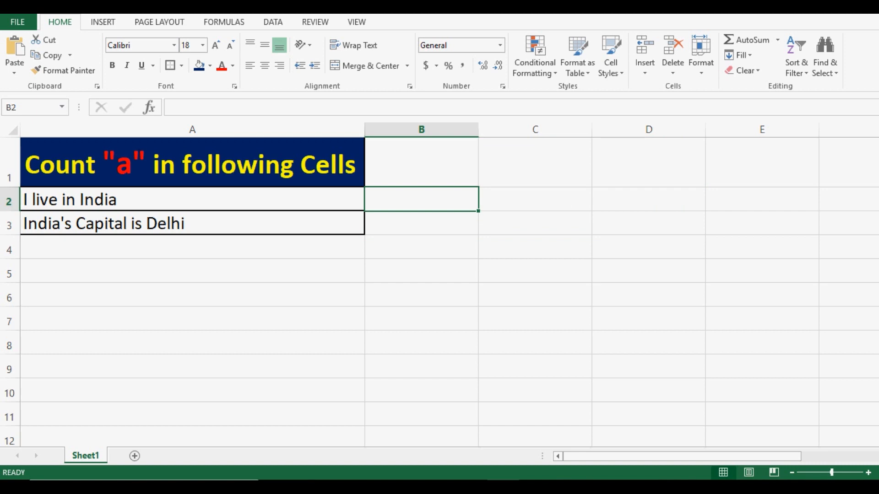
Type =LEN(A2)-LEN(SUBSTITUTE(A2,"a","")) in B2, returning 1
{"action": "type", "text": "=len"}
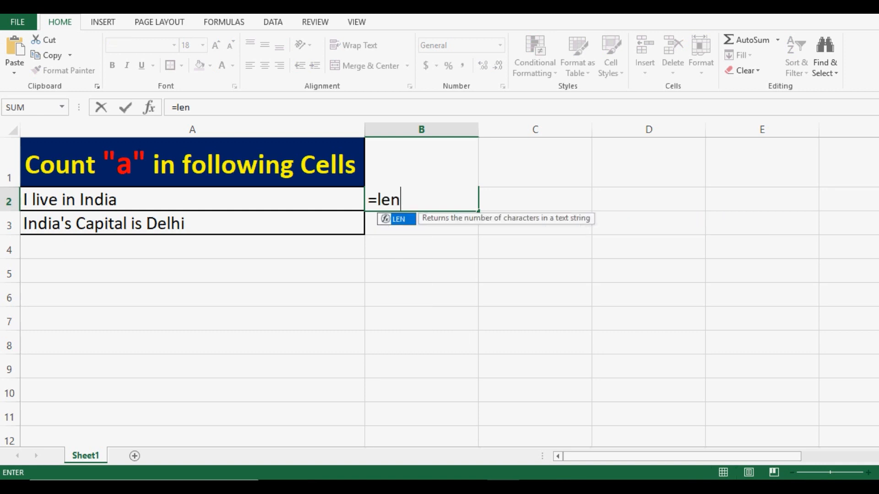
{"action": "left_click", "coordinate": [192, 200]}
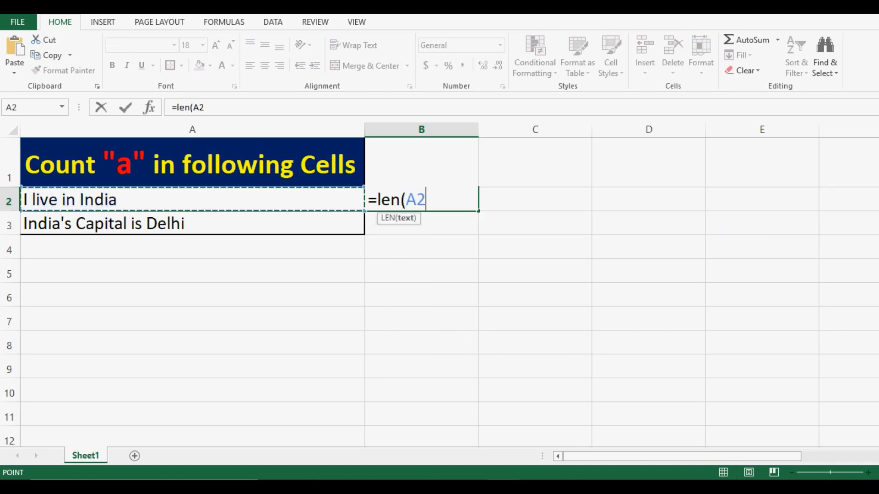
{"action": "type", "text": ")"}
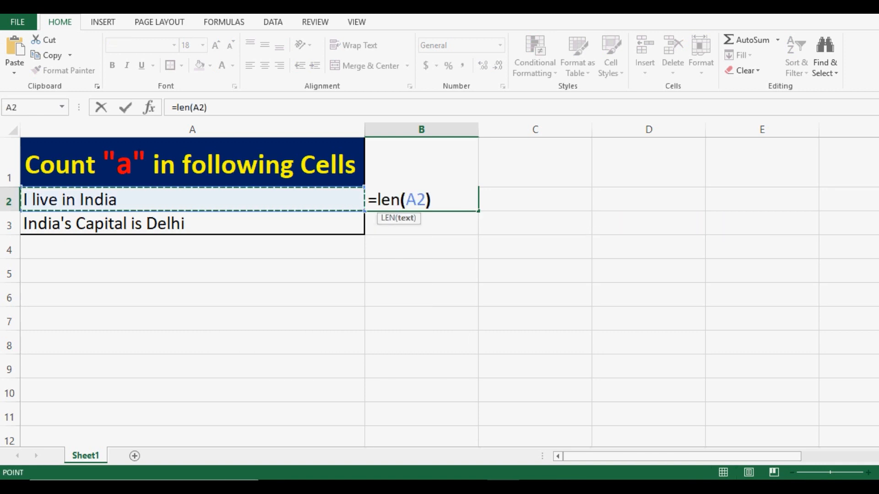
{"action": "type", "text": "-len"}
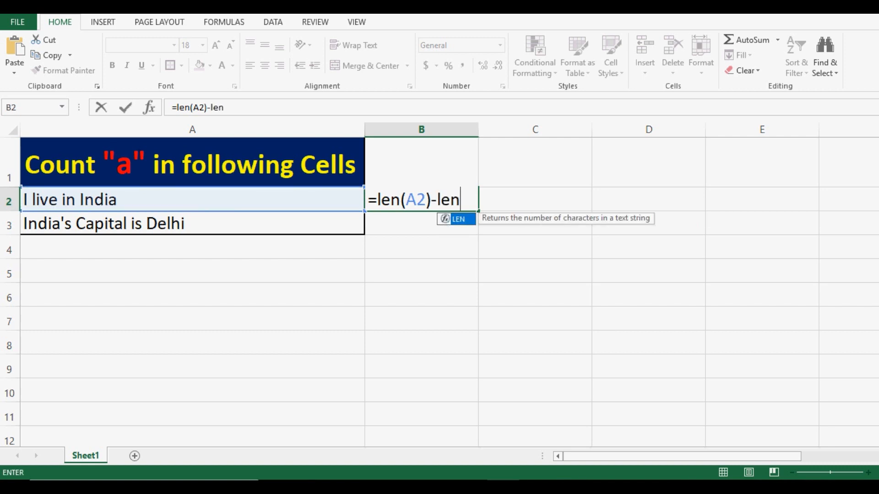
{"action": "type", "text": "("}
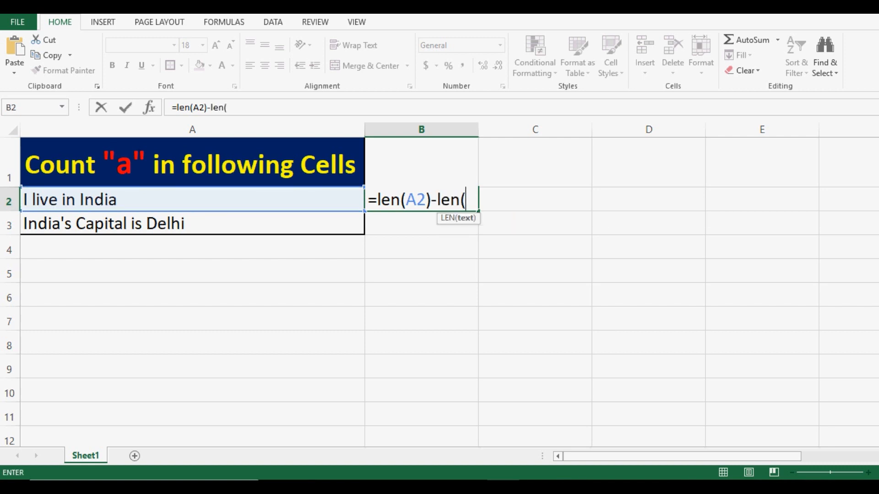
{"action": "type", "text": "substitute"}
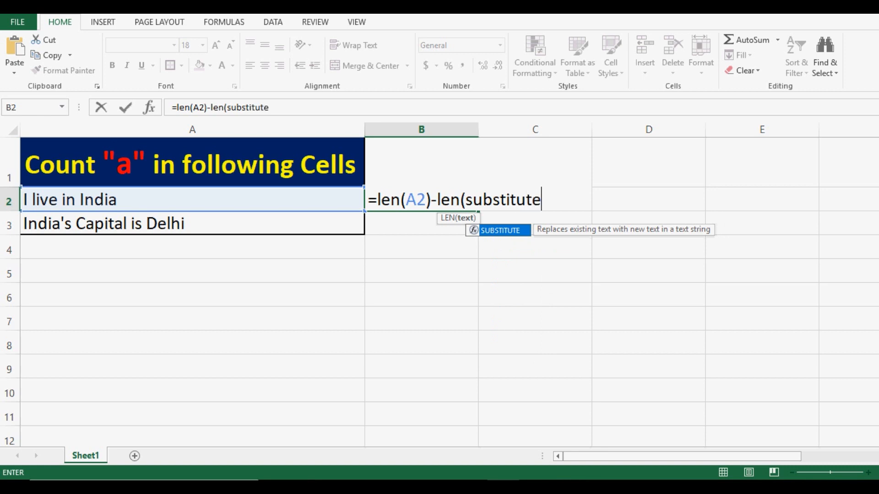
{"action": "type", "text": "(A2"}
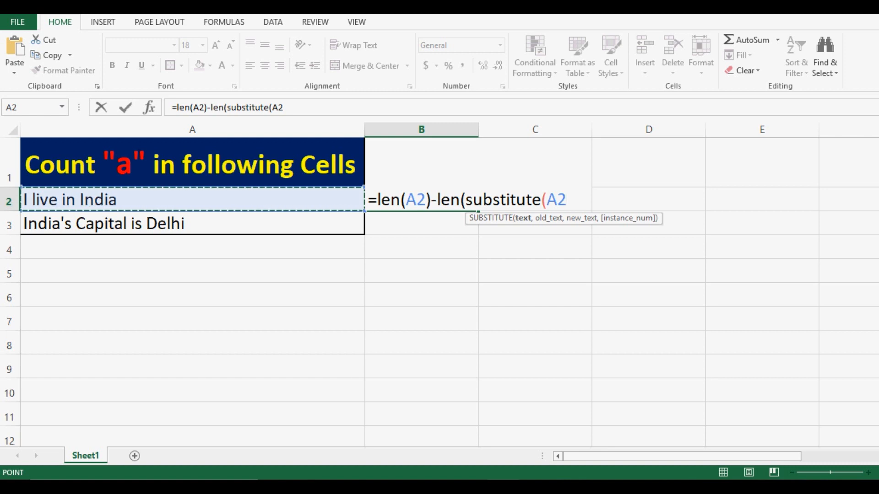
{"action": "type", "text": ","}
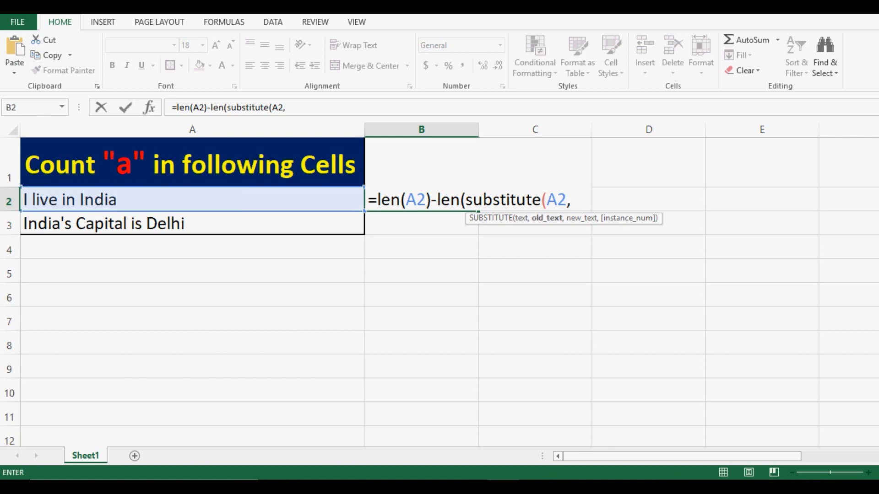
{"action": "type", "text": "\"a\""}
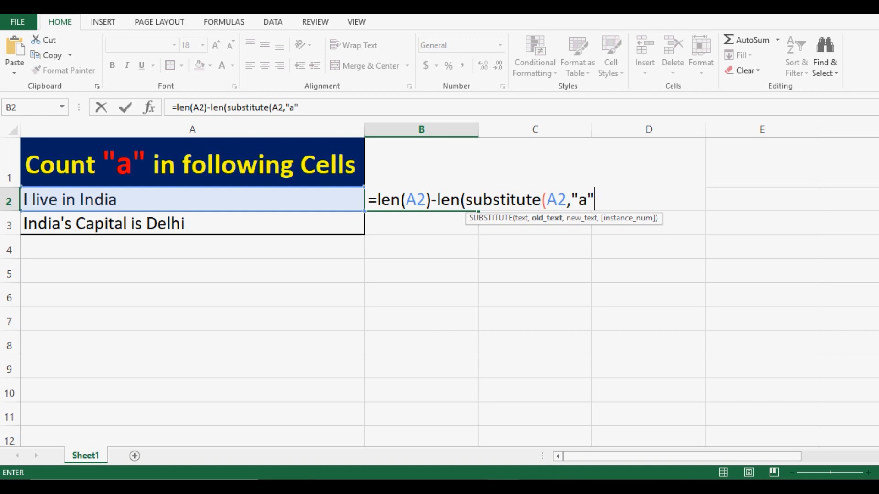
{"action": "type", "text": ",\"\""}
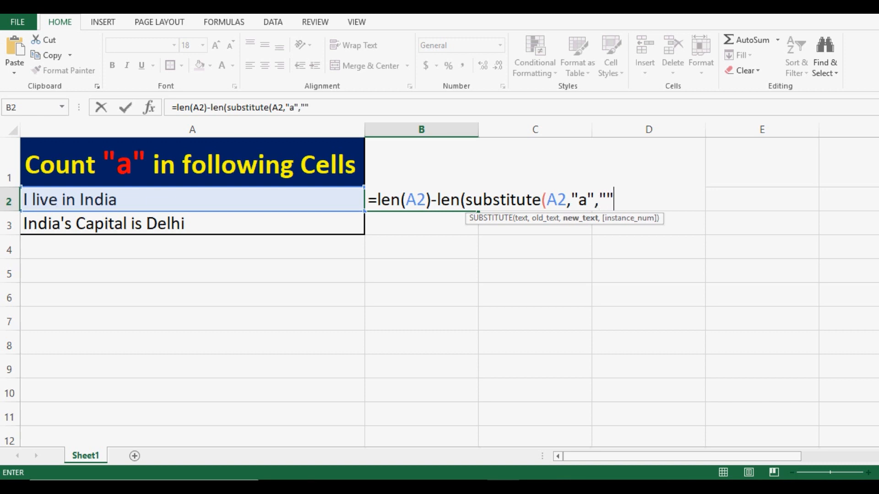
{"action": "type", "text": "))"}
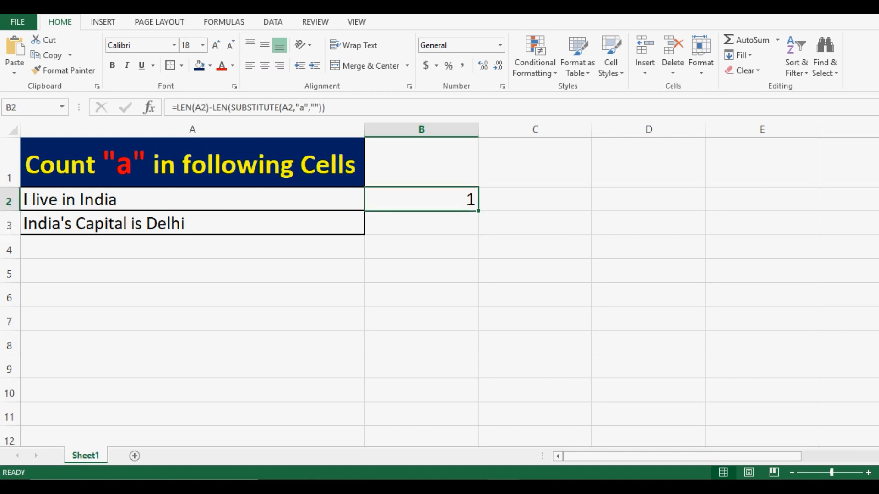
Highlight the text cells A2 and A3 yellow and review the B2 count formula
{"action": "left_click", "coordinate": [192, 200]}
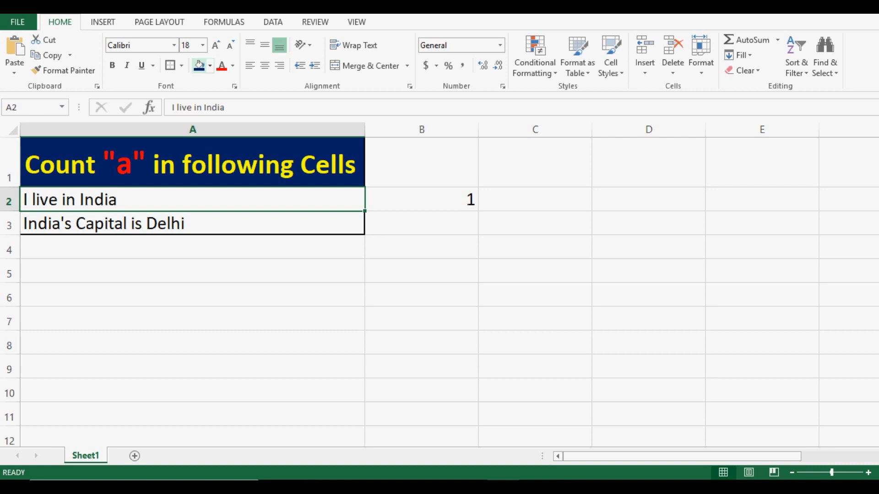
{"action": "left_click", "coordinate": [197, 66]}
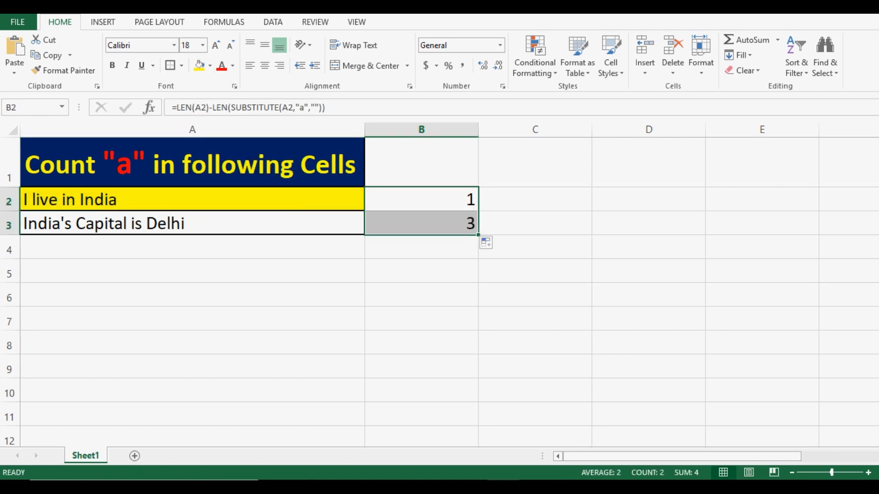
{"action": "left_click", "coordinate": [421, 223]}
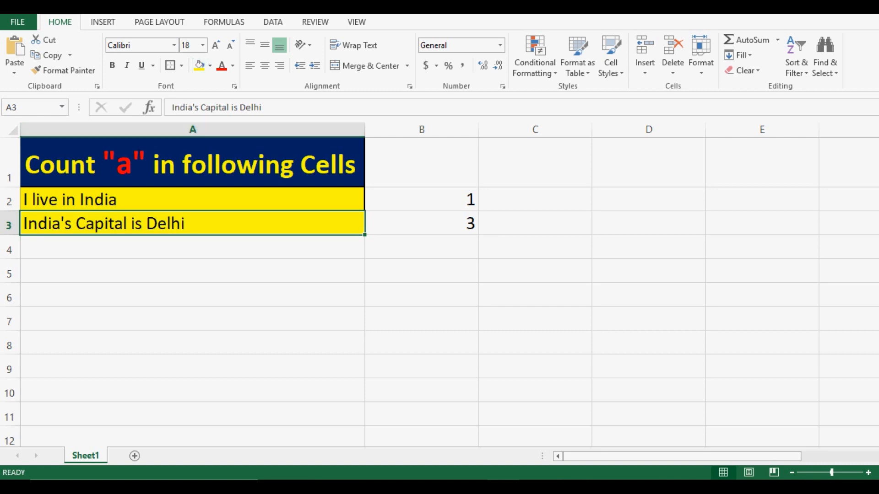
{"action": "left_click", "coordinate": [421, 200]}
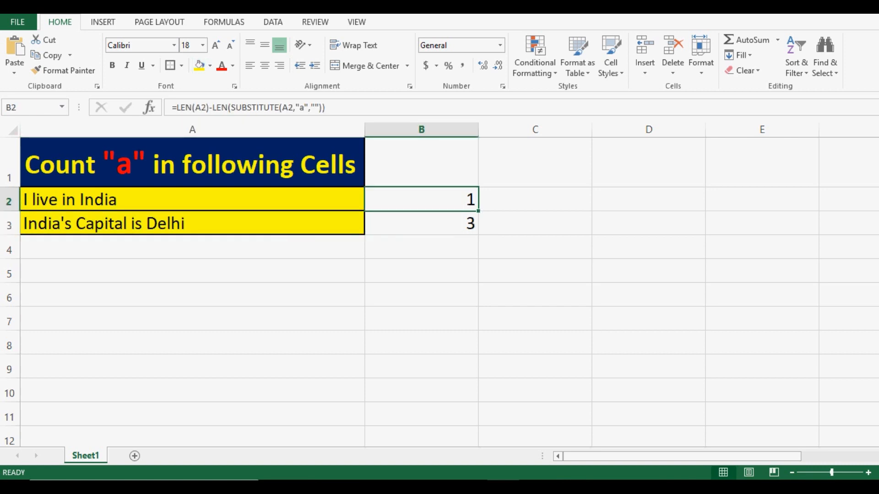
Display B2's count formula as literal text and set A6's font size to 16
{"action": "double_click", "coordinate": [421, 199]}
{"action": "type", "text": "'"}
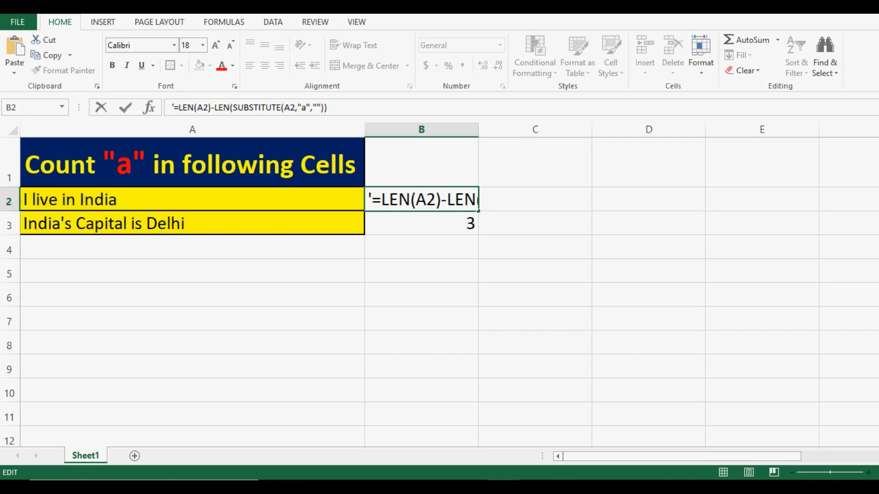
{"action": "key", "text": "Return"}
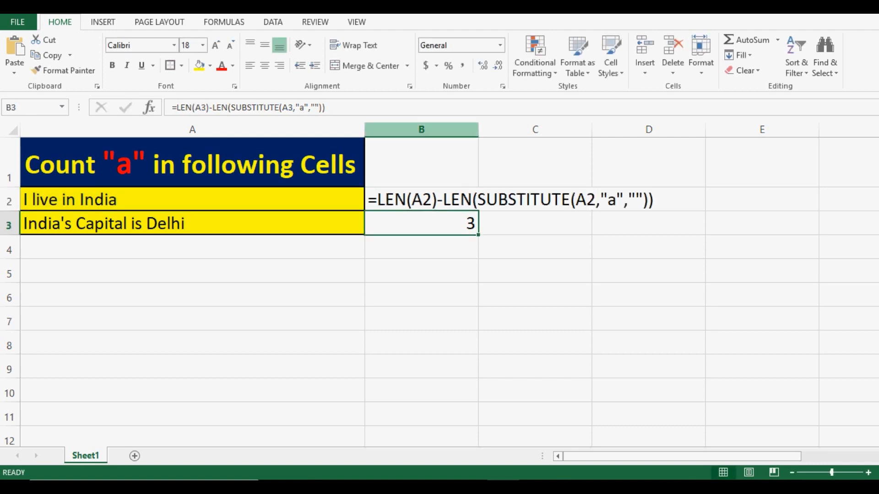
{"action": "left_click", "coordinate": [421, 199]}
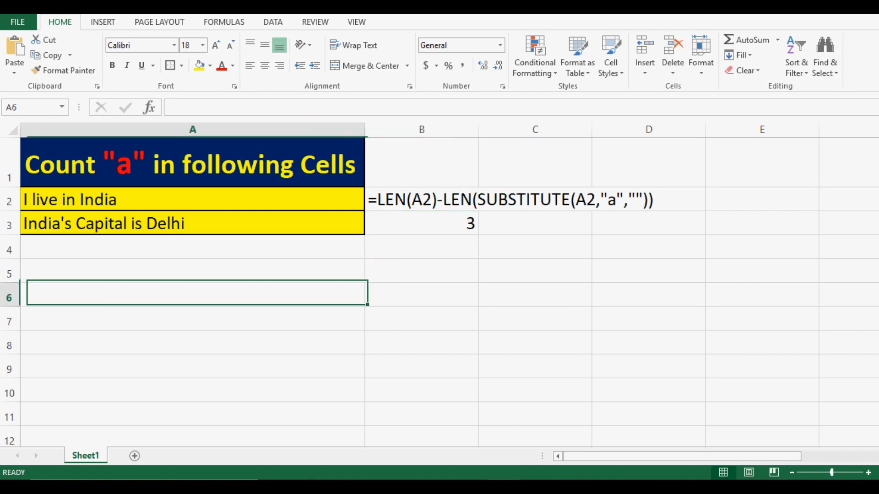
{"action": "left_click", "coordinate": [200, 44]}
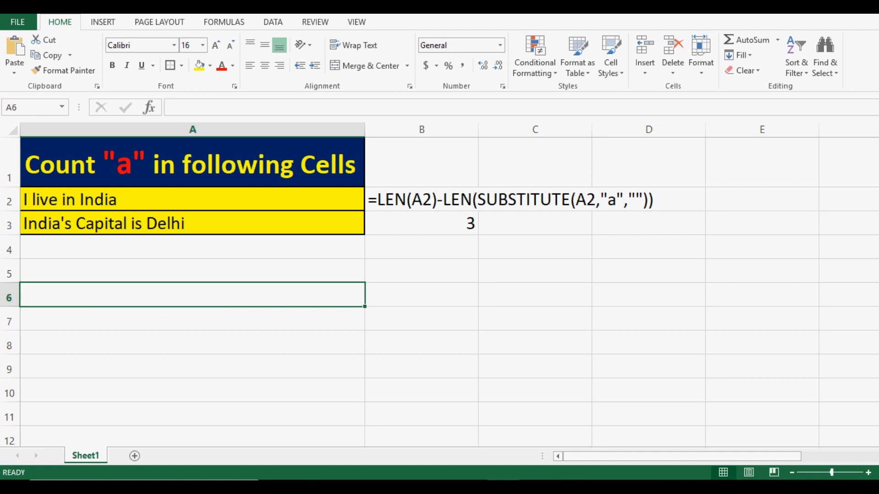